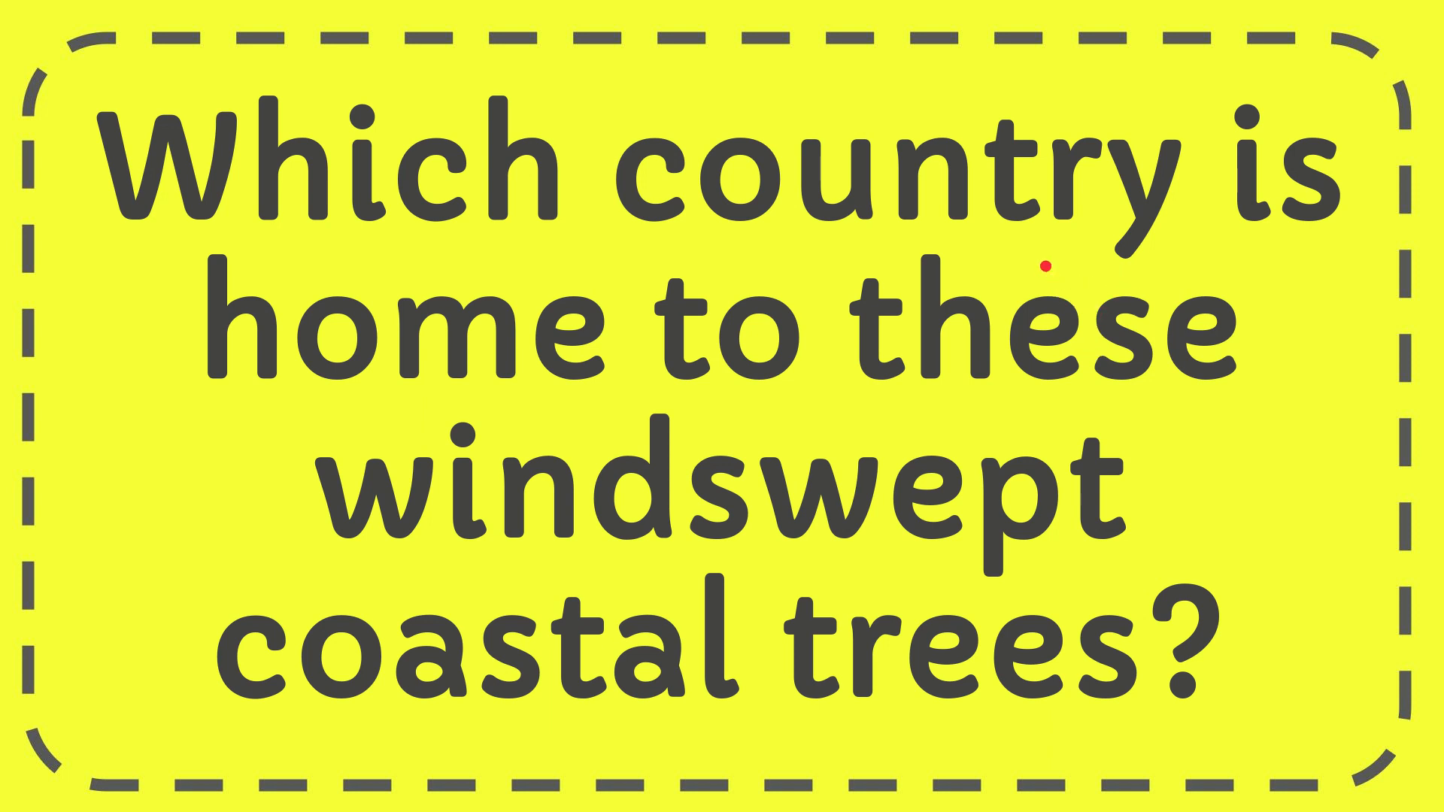
{"action": "mouse_move", "coordinate": [919, 433]}
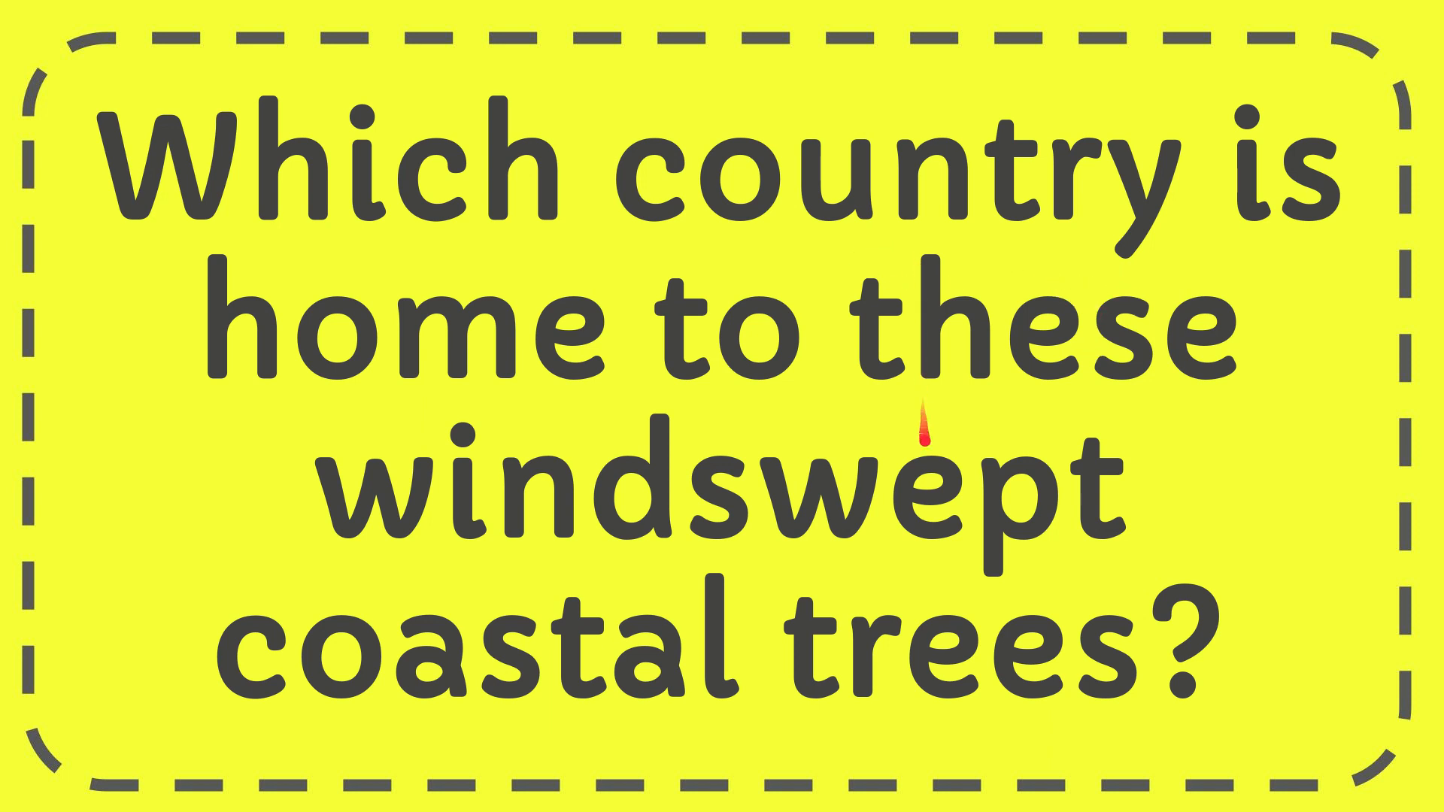
{"action": "mouse_move", "coordinate": [899, 588]}
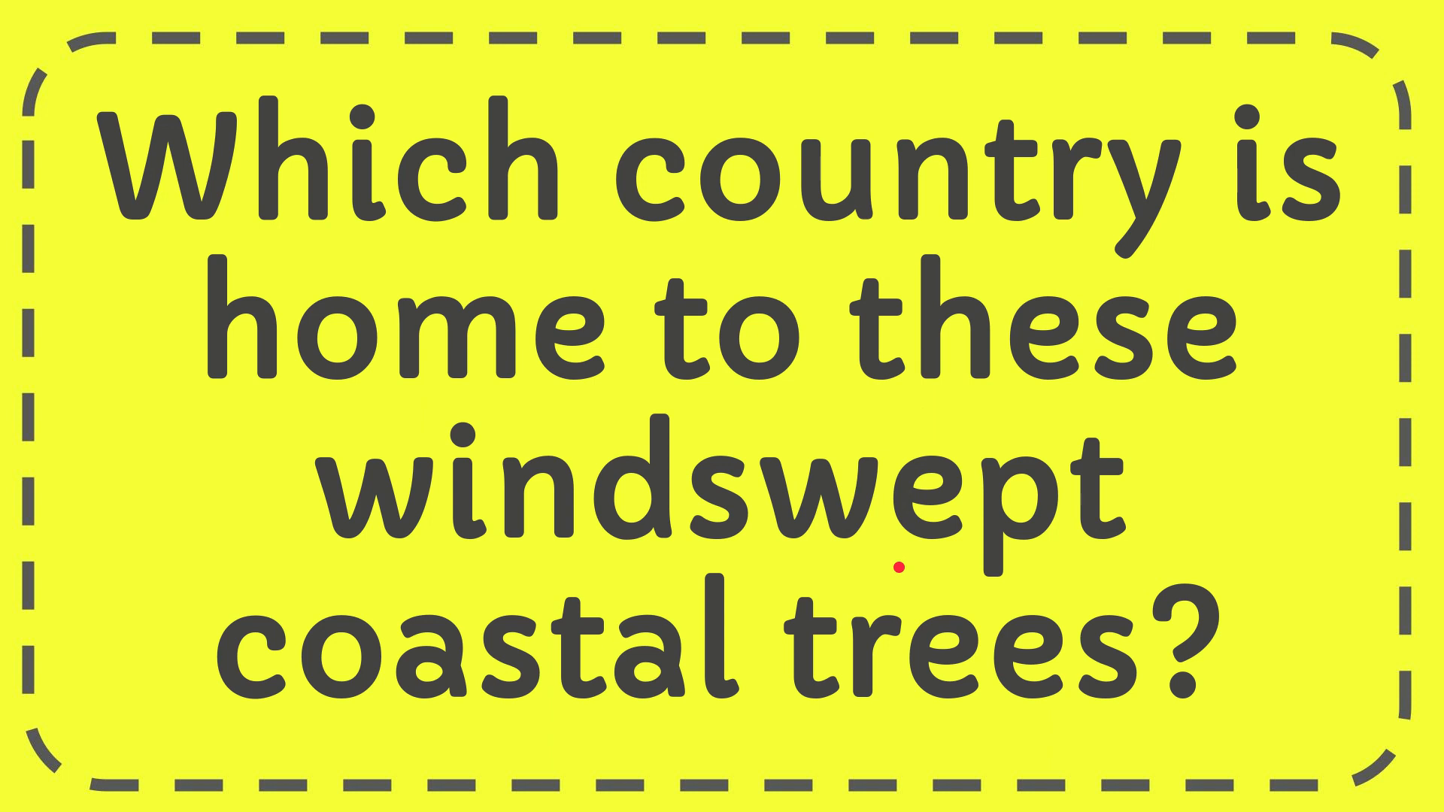